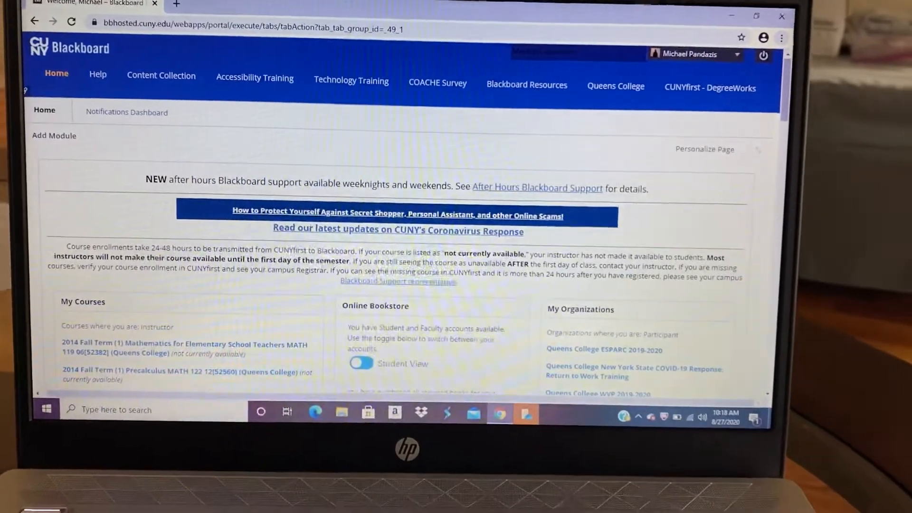
Step: Scroll through the 'Welcome to Math 241!' announcement to read it in full
{"action": "scroll", "scroll_direction": "down", "scroll_amount": 3}
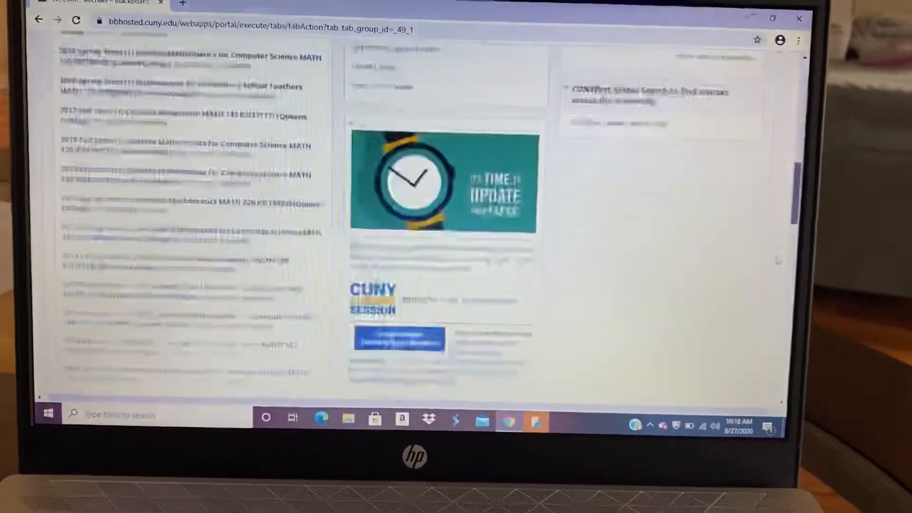
{"action": "scroll", "scroll_direction": "down", "scroll_amount": 3}
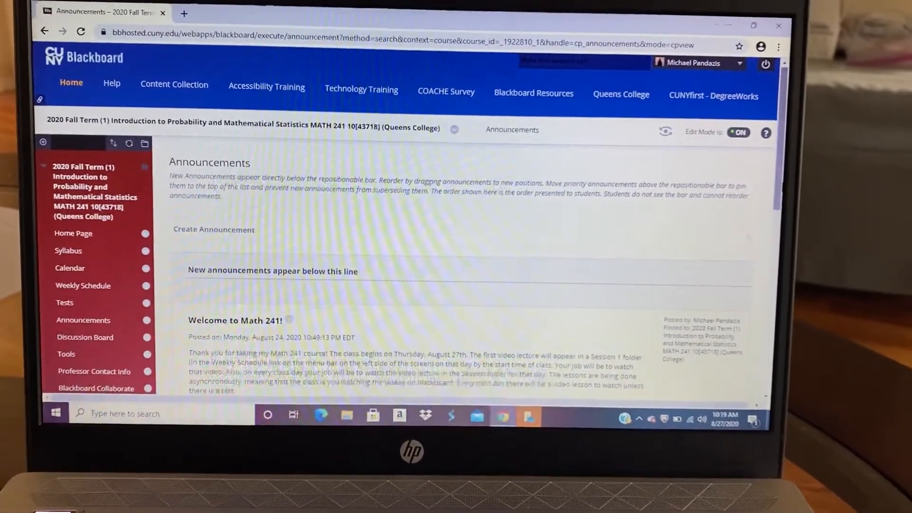
{"action": "scroll", "scroll_direction": "down", "scroll_amount": 3}
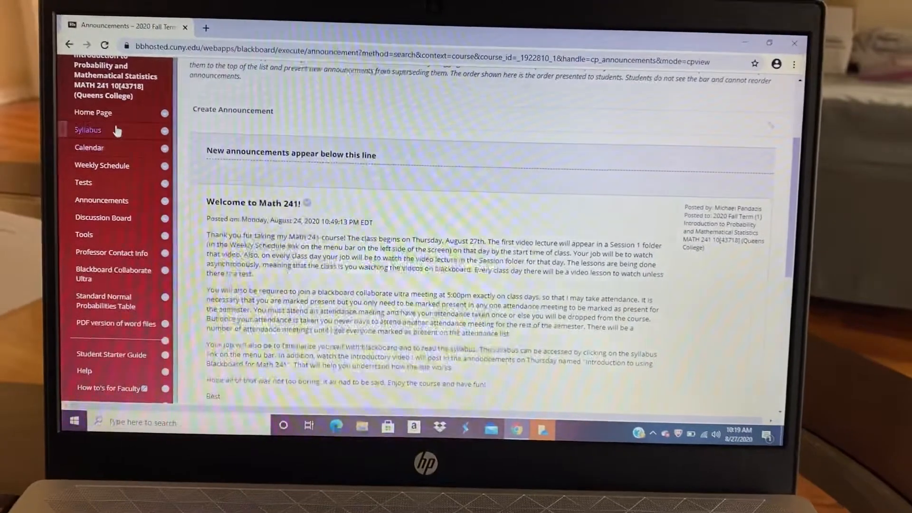
Step: Open the Syllabus page's Math 241 Syllabus Fall 2020 Word attachment and dismiss the Microsoft sign-in
{"action": "left_click", "coordinate": [87, 130]}
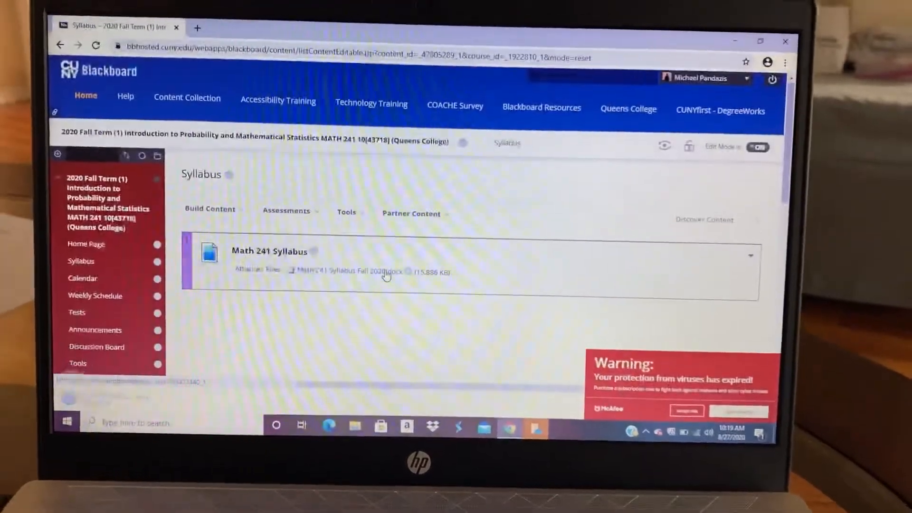
{"action": "left_click", "coordinate": [343, 266]}
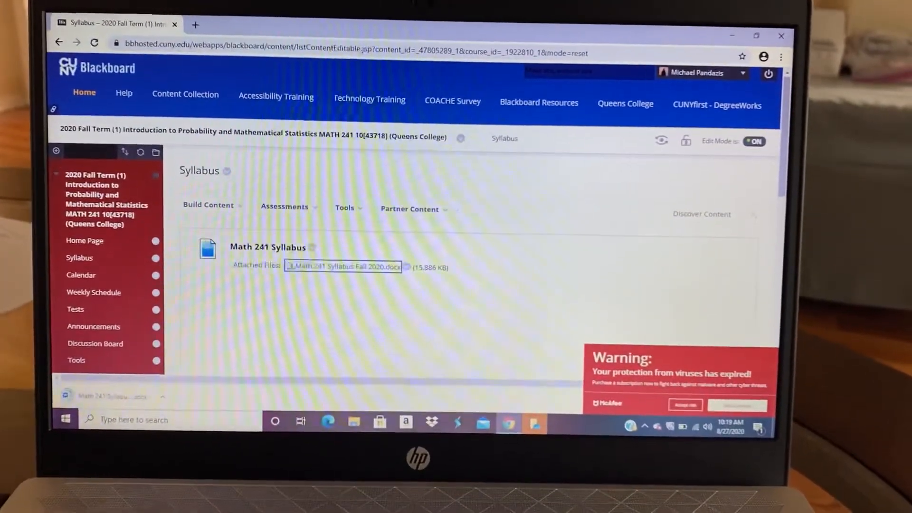
{"action": "left_click", "coordinate": [343, 267]}
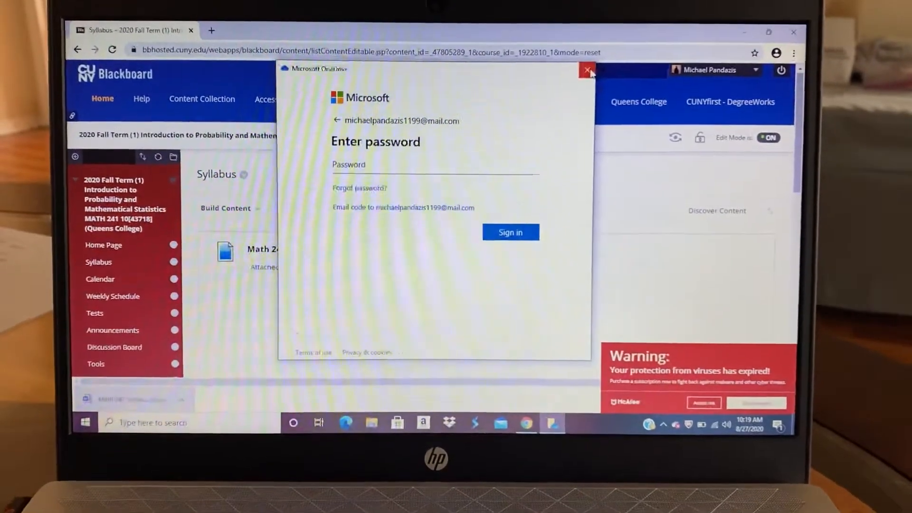
{"action": "left_click", "coordinate": [587, 70]}
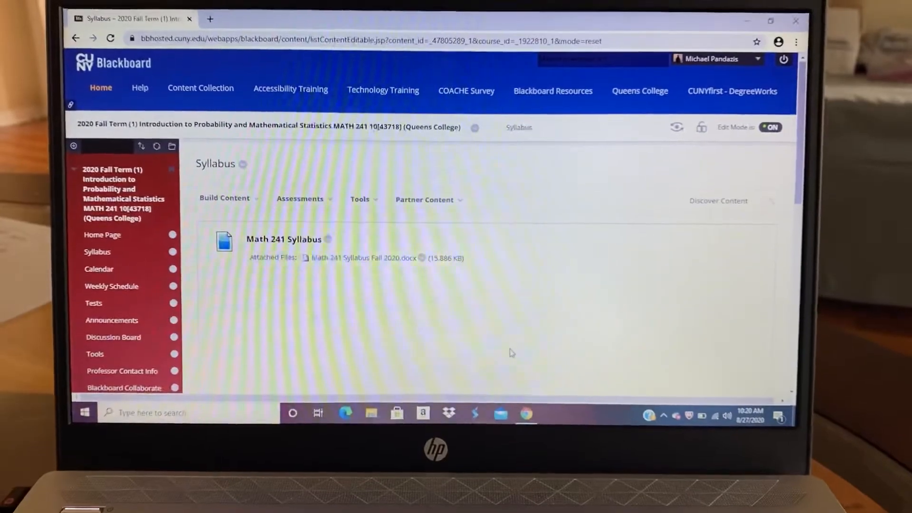
Step: Open the downloaded Math 241 Syllabus Fall 2020 document in Word
{"action": "left_click", "coordinate": [362, 257]}
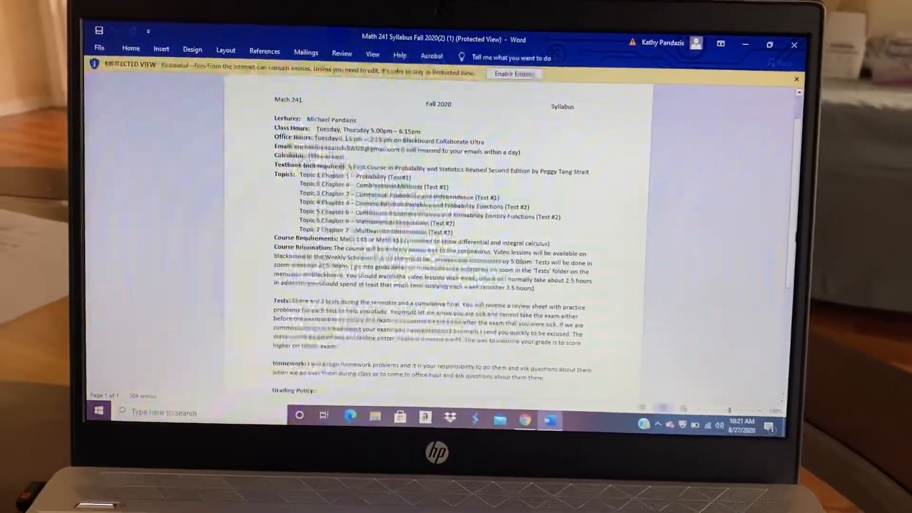
Step: Scroll through the syllabus document in Word
{"action": "scroll", "scroll_direction": "down", "scroll_amount": 3}
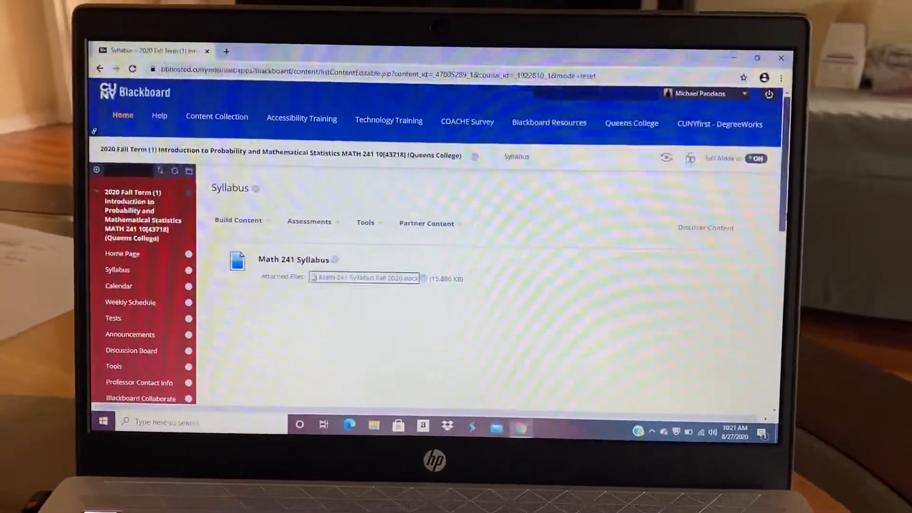
Step: Open the 'PDF version of word files' page and view the Math 241 Syllabus PDF
{"action": "scroll", "scroll_direction": "down", "scroll_amount": 3}
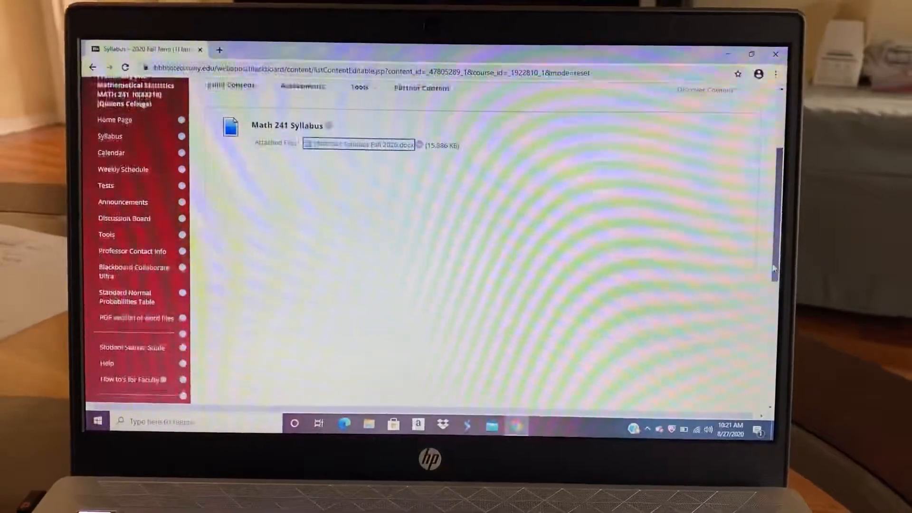
{"action": "scroll", "scroll_direction": "down", "scroll_amount": 3}
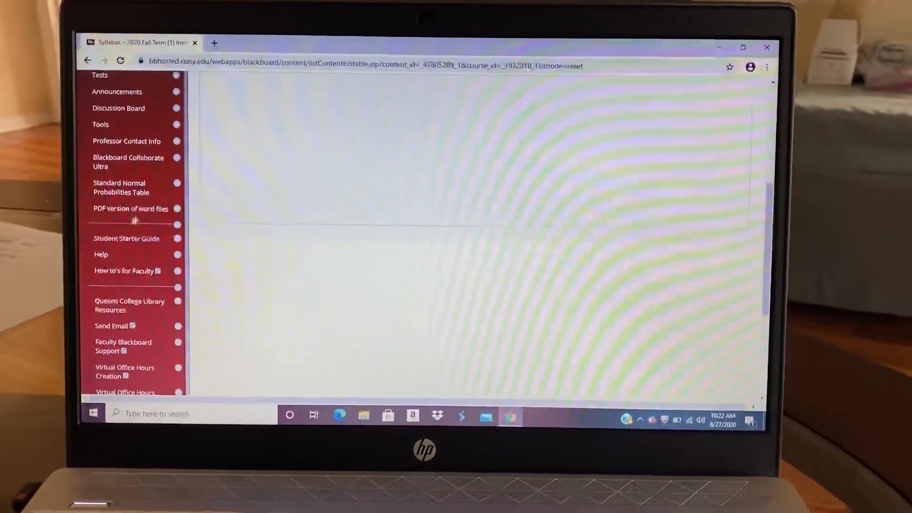
{"action": "left_click", "coordinate": [130, 208]}
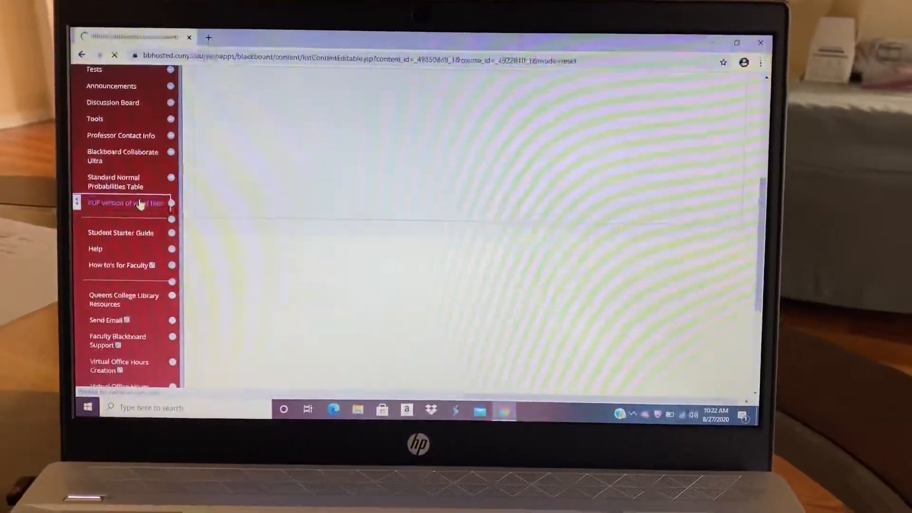
{"action": "left_click", "coordinate": [125, 203]}
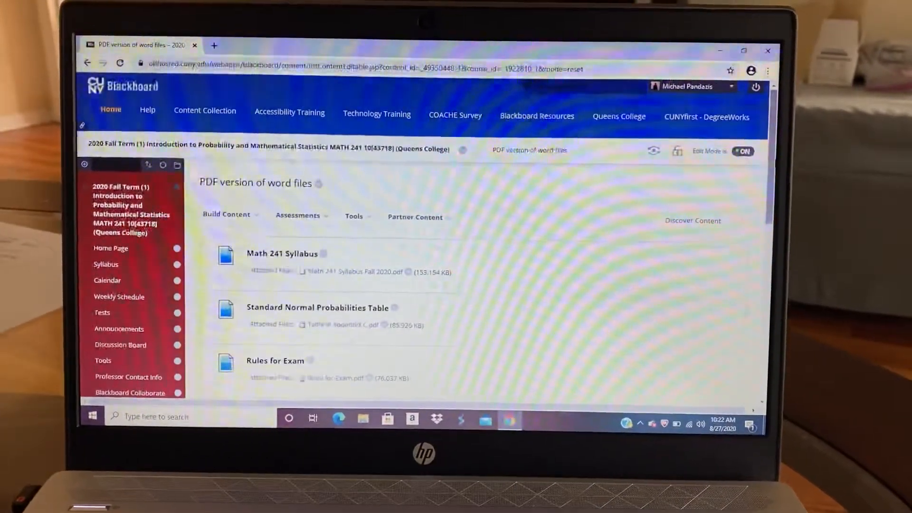
{"action": "scroll", "scroll_direction": "down", "scroll_amount": 3}
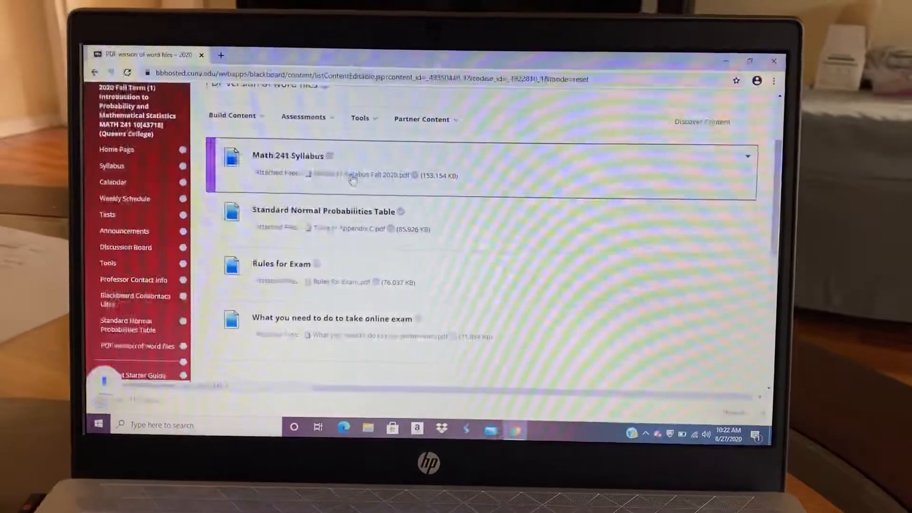
{"action": "left_click", "coordinate": [381, 175]}
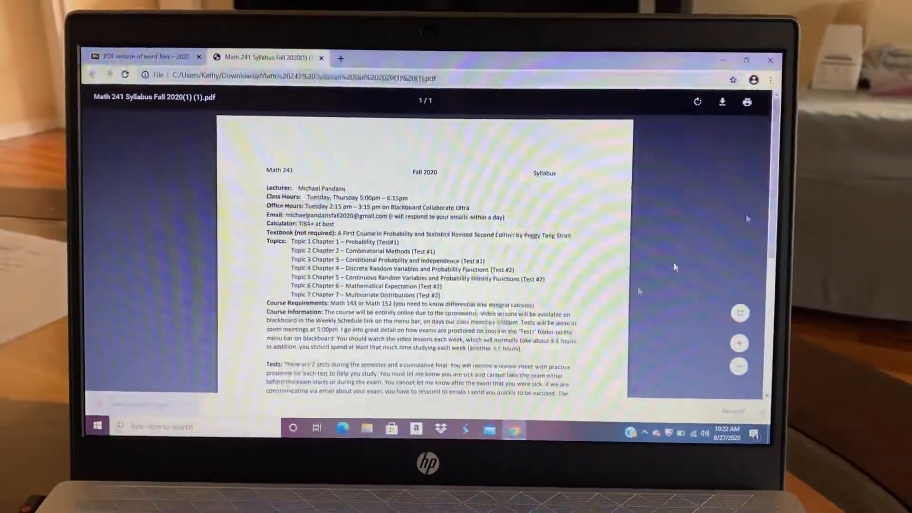
Step: Scroll through the syllabus PDF, then close it
{"action": "scroll", "scroll_direction": "down", "scroll_amount": 3}
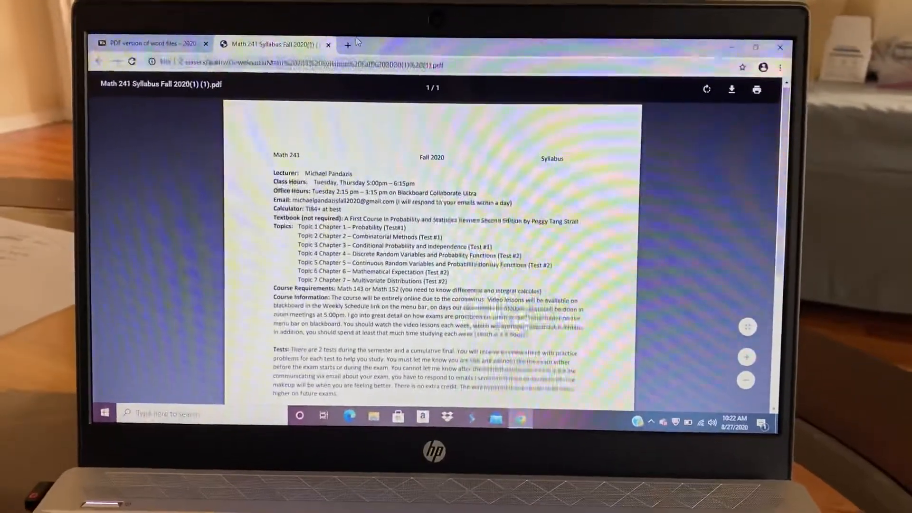
{"action": "left_click", "coordinate": [329, 44]}
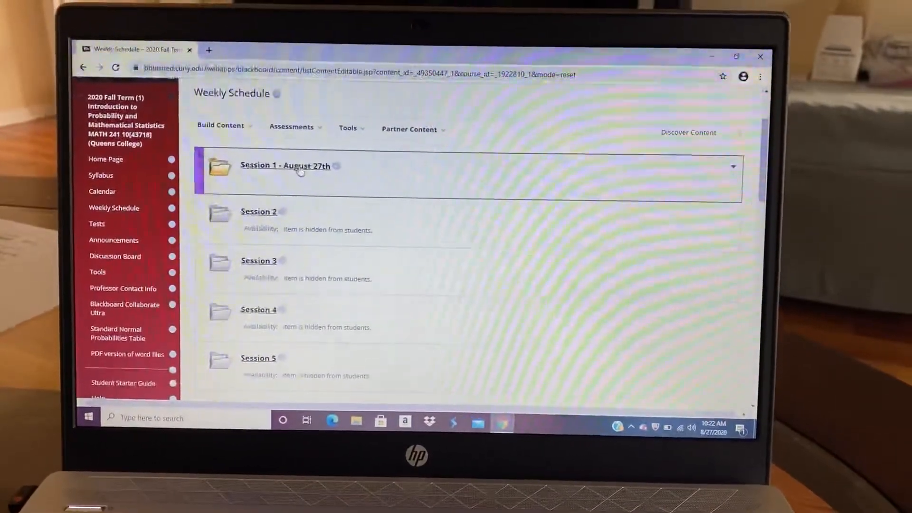
Step: Open the Session 1 - August 27th folder holding the Math 241 Session 1 video
{"action": "left_click", "coordinate": [285, 166]}
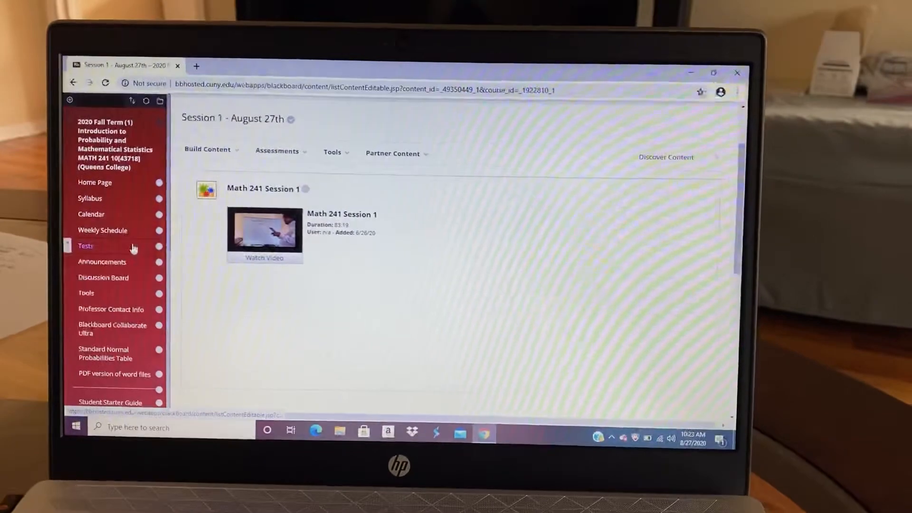
Step: Visit Announcements and Discussion Board, then reach the Standard Normal Probabilities Table page
{"action": "left_click", "coordinate": [102, 262]}
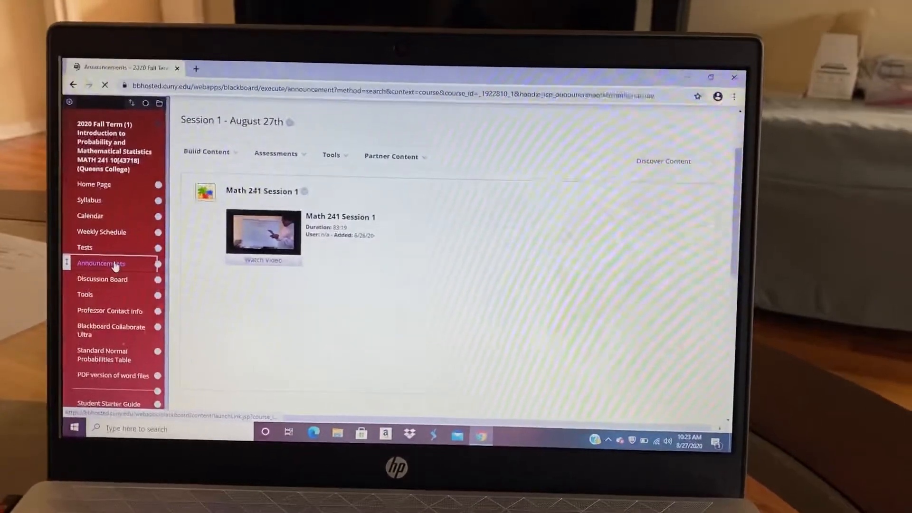
{"action": "left_click", "coordinate": [100, 263]}
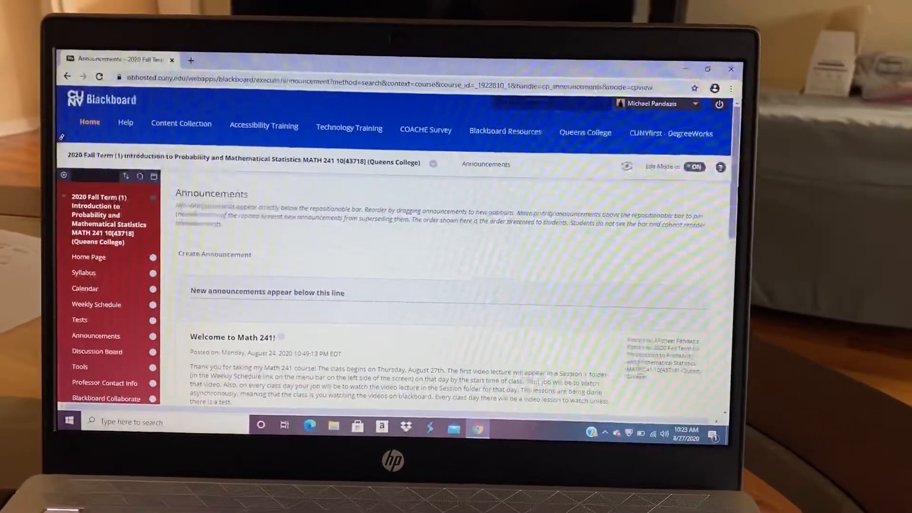
{"action": "scroll", "scroll_direction": "down", "scroll_amount": 3}
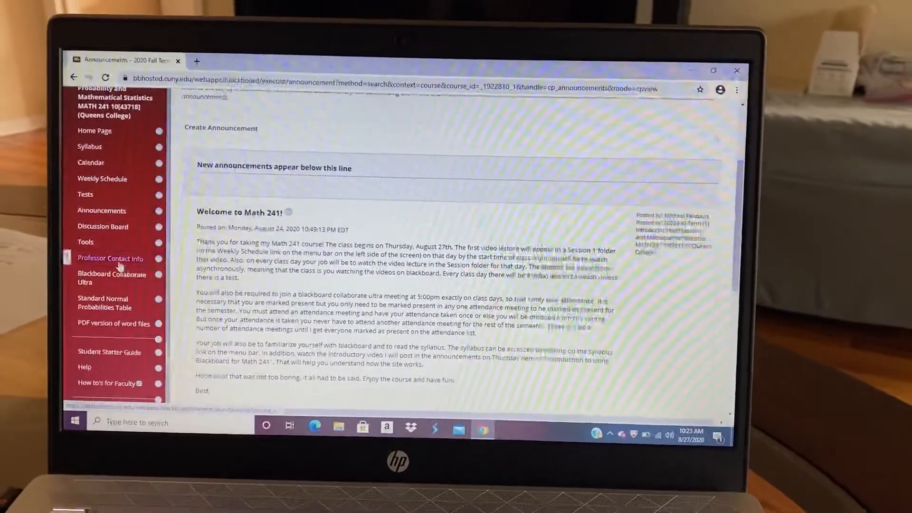
{"action": "left_click", "coordinate": [110, 258]}
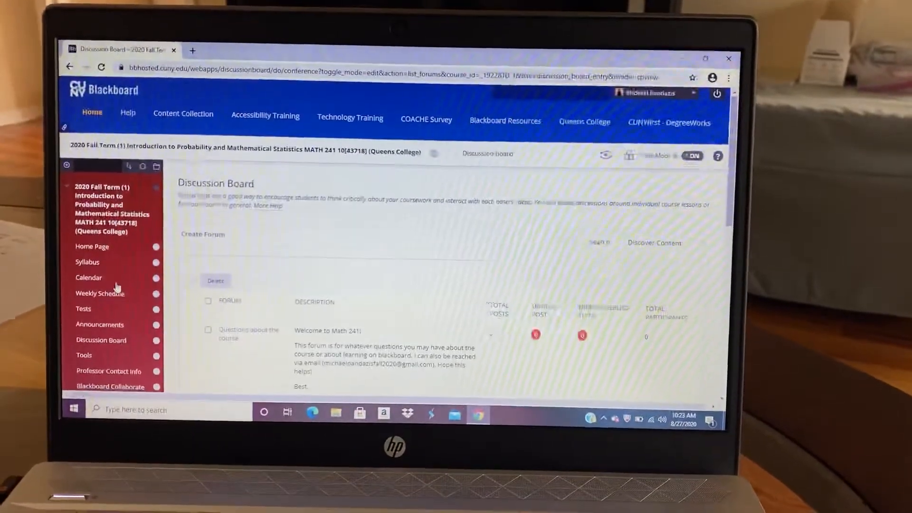
{"action": "scroll", "scroll_direction": "down", "scroll_amount": 3}
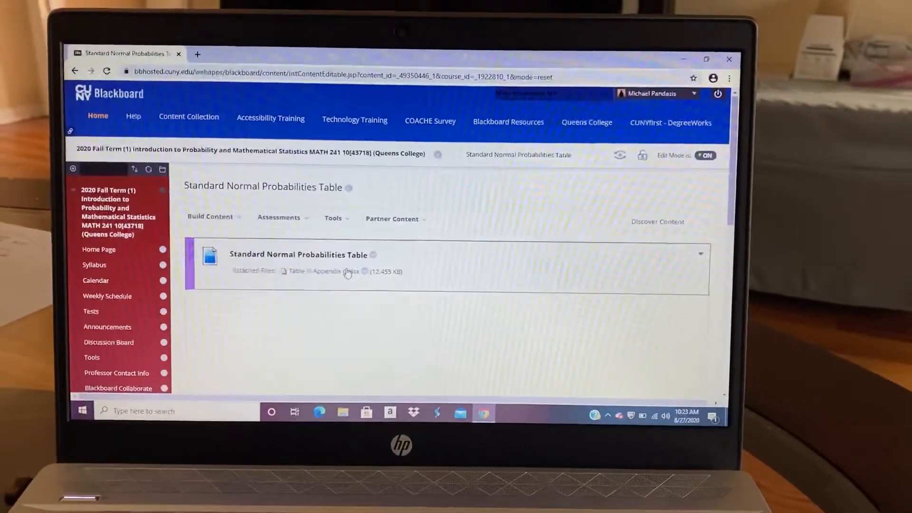
Step: Download Table III Appendix C.xlsx and open it in Excel
{"action": "left_click", "coordinate": [324, 271]}
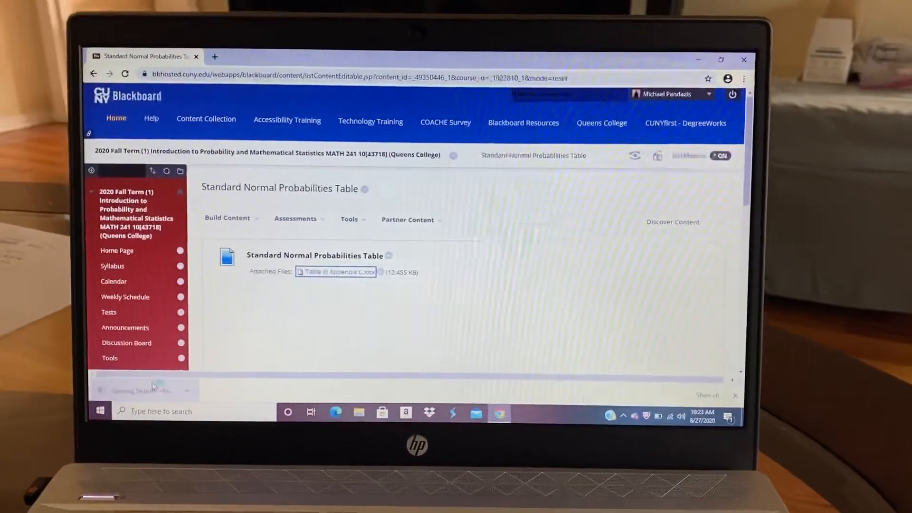
{"action": "left_click", "coordinate": [336, 272]}
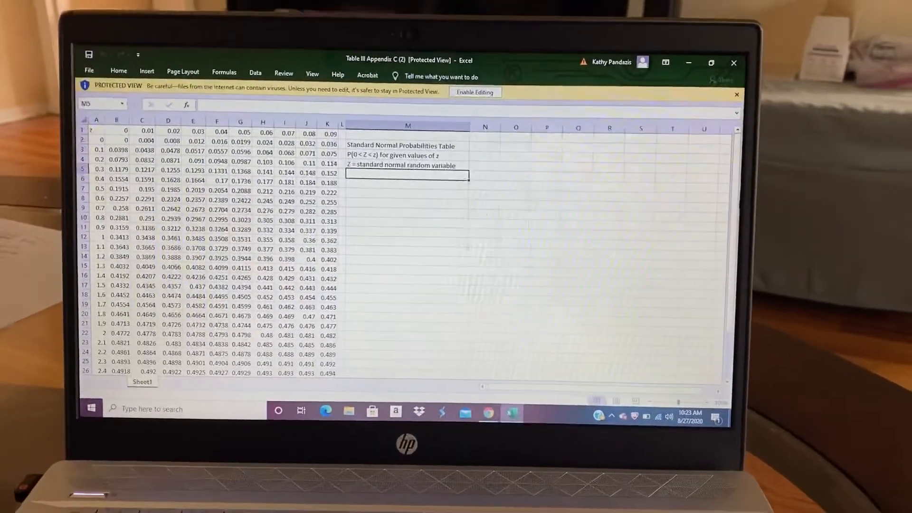
Step: Close the Excel spreadsheet and go back to the Weekly Schedule page
{"action": "scroll", "scroll_direction": "down", "scroll_amount": 3}
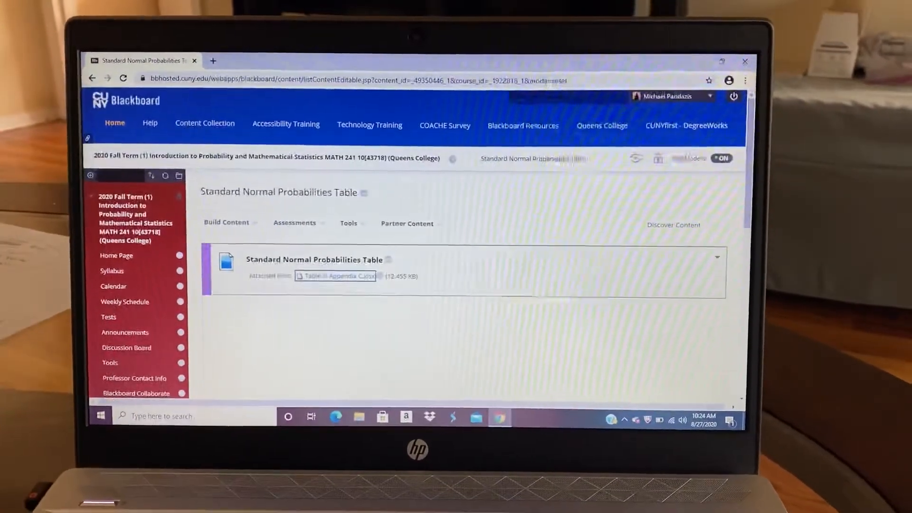
{"action": "left_click", "coordinate": [125, 302]}
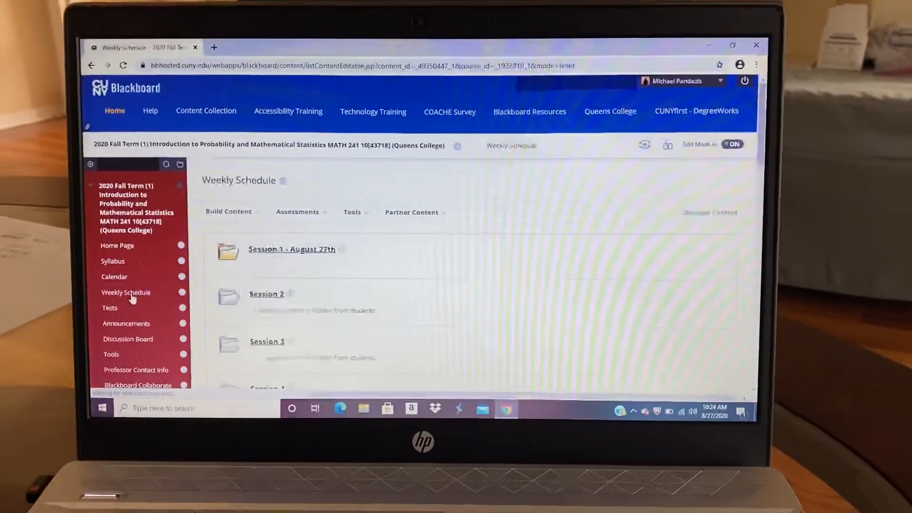